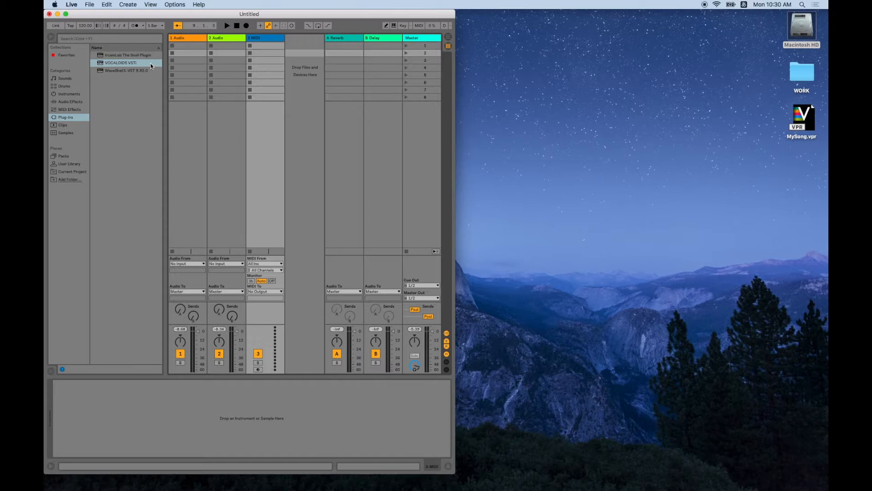
Load the VOCALOID5 VSTi onto the MIDI track from the Plug-ins browser
double_click(120, 63)
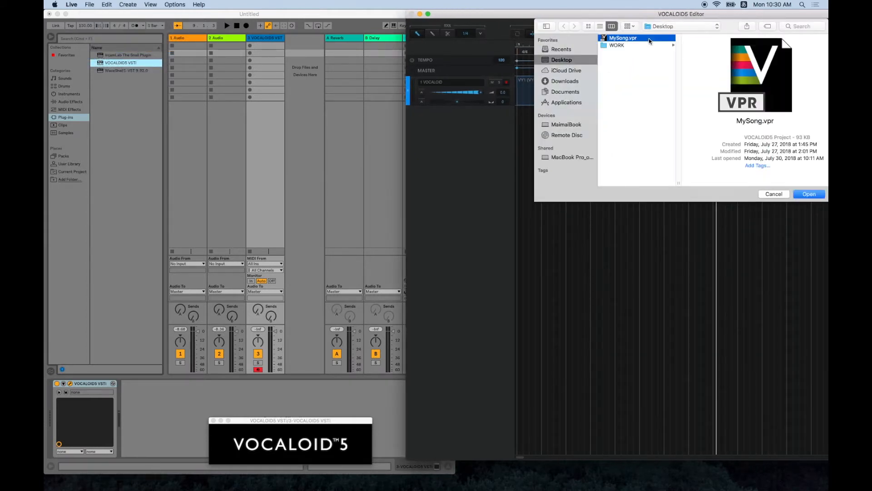
Open MySong.vpr and decline importing its tempo and time signature
left_click(808, 194)
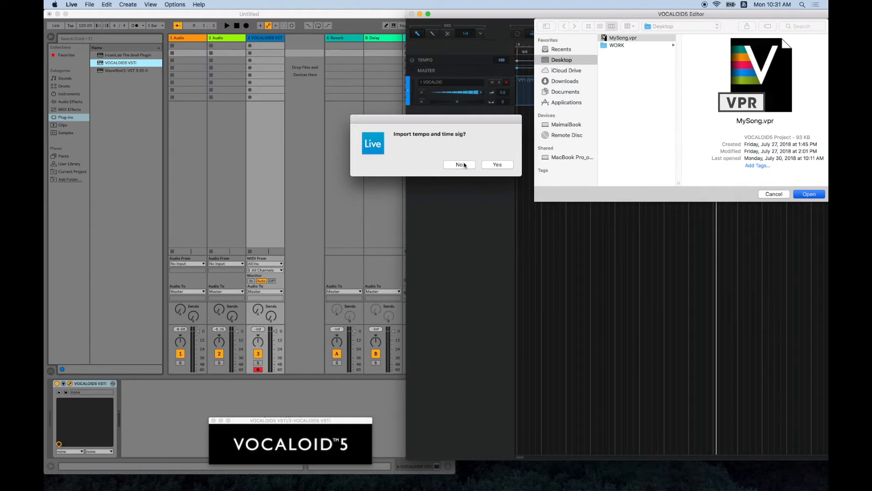
left_click(458, 164)
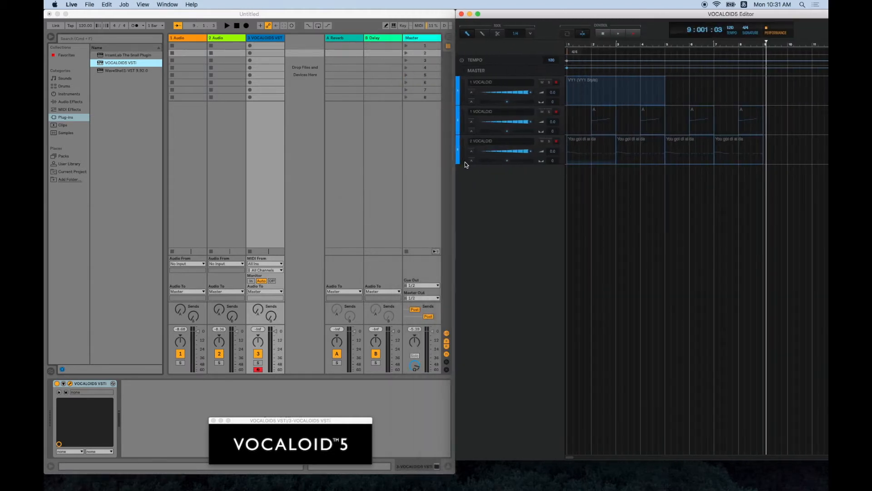
Enlarge the editor window and delete the top VY1 track, leaving two vocal tracks
left_click_drag(729, 14, 645, 14)
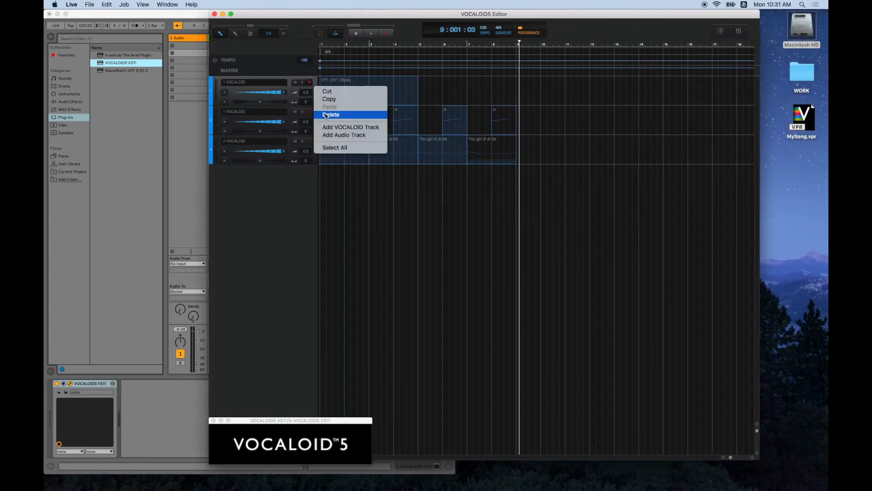
left_click(330, 115)
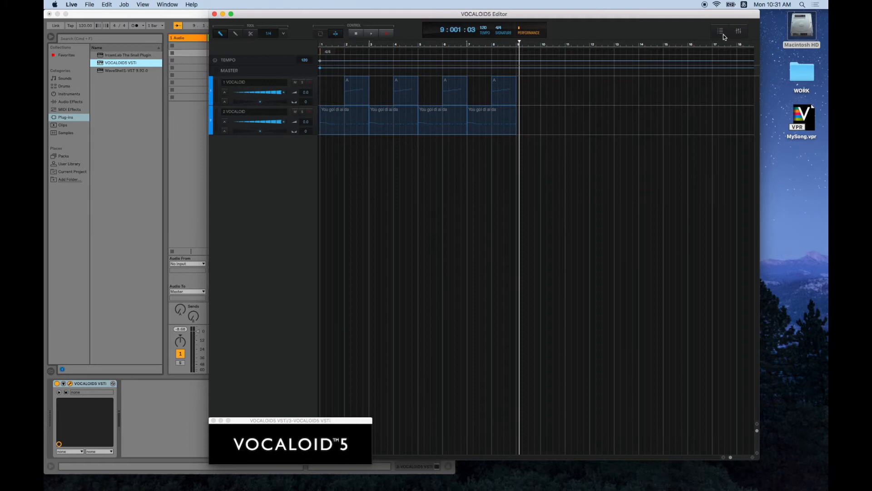
mouse_move(739, 30)
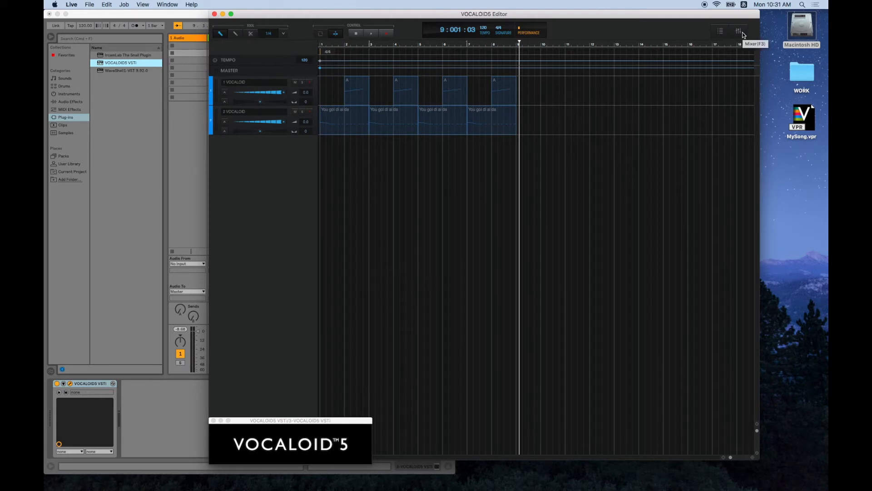
In the Mixer, route the first vocal track to Bus 1 and the second to Bus 2
left_click(738, 31)
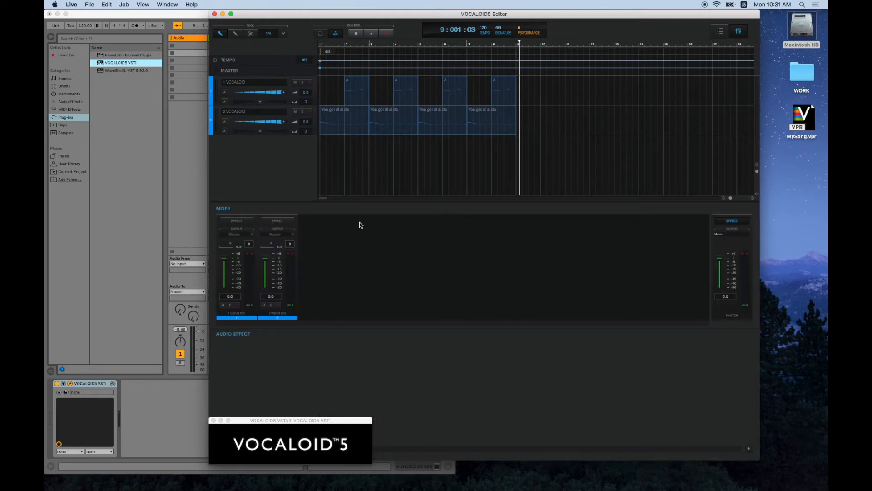
left_click(233, 233)
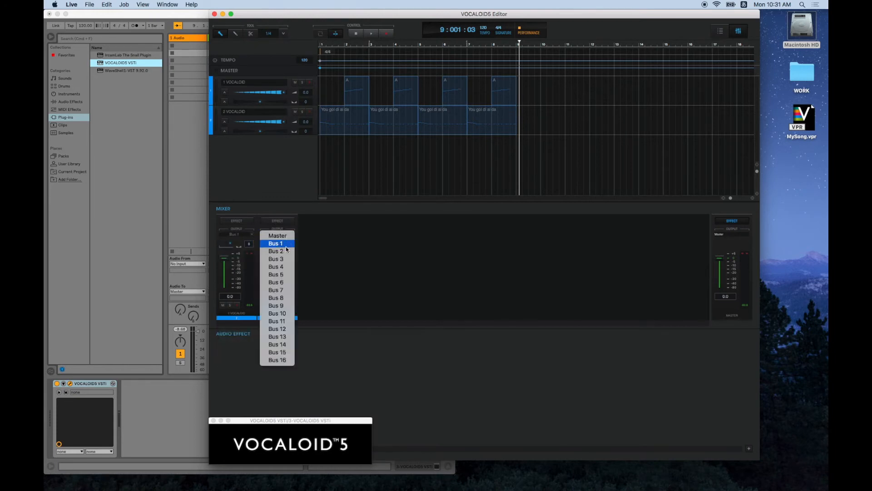
left_click(275, 250)
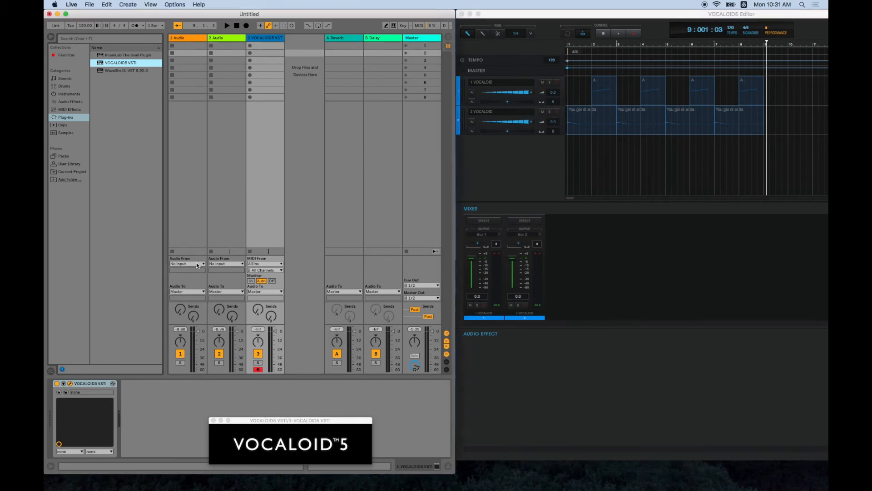
Set audio track 1's Audio From to 3-VOCALOID5 VSTi, channel Track1-VOCALOID5 VSTi
left_click(187, 263)
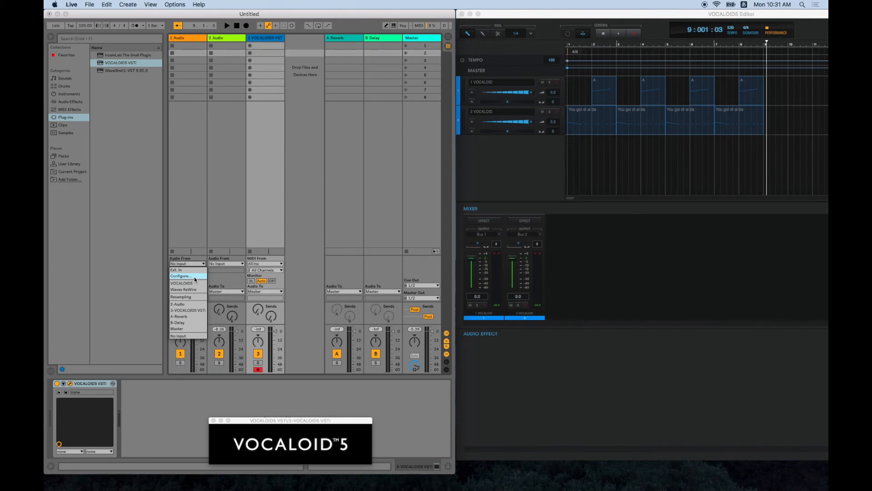
mouse_move(193, 296)
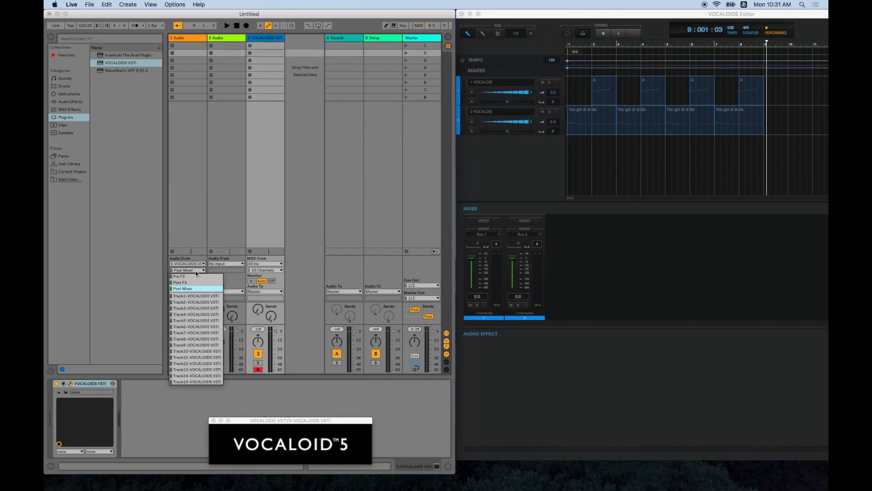
left_click(194, 296)
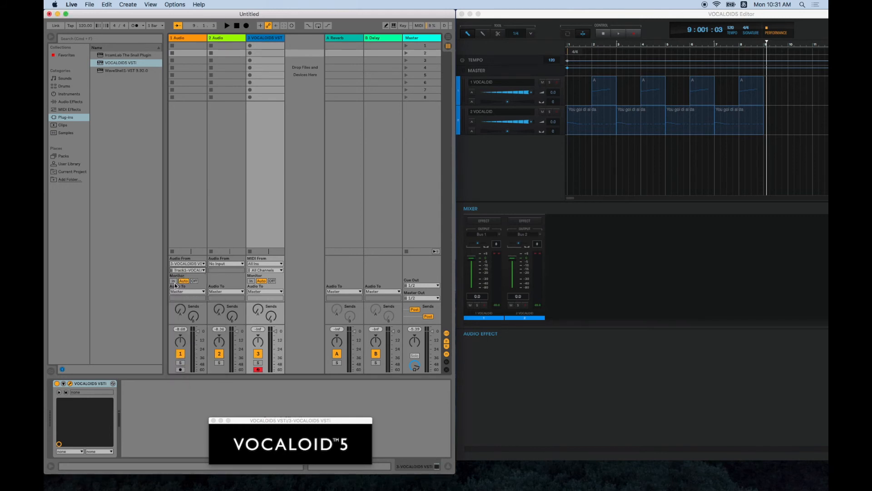
Monitor In on track 1, feed track 2 from Track2-VOCALOID5 VSTi, and start playback
left_click(226, 264)
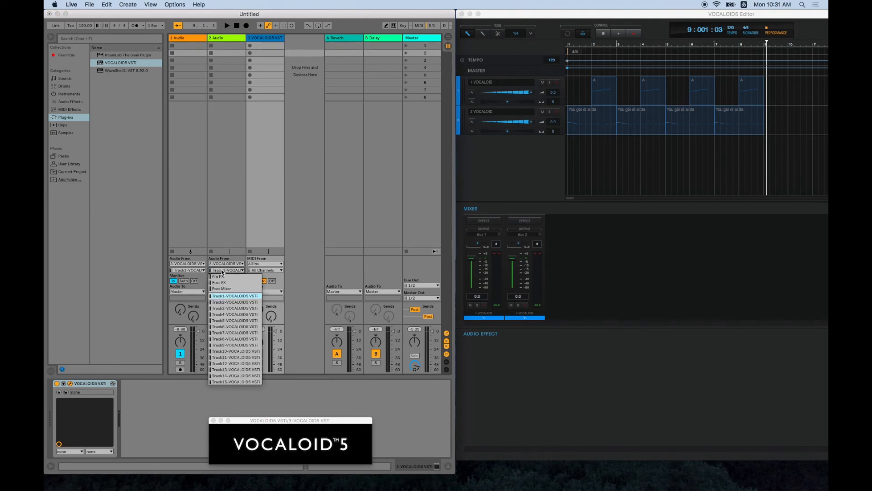
left_click(234, 302)
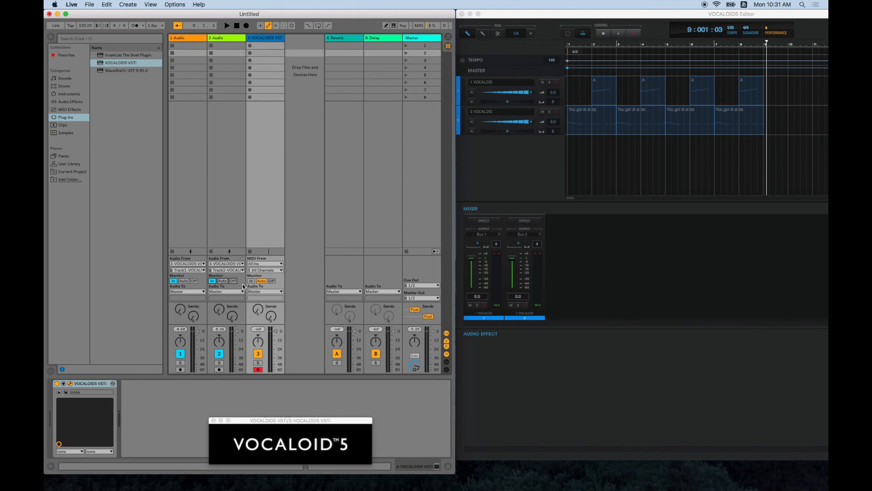
left_click(226, 26)
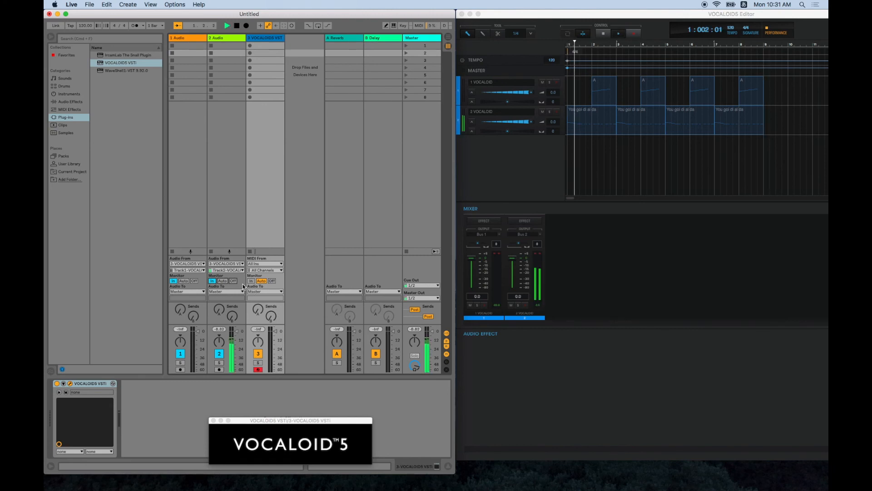